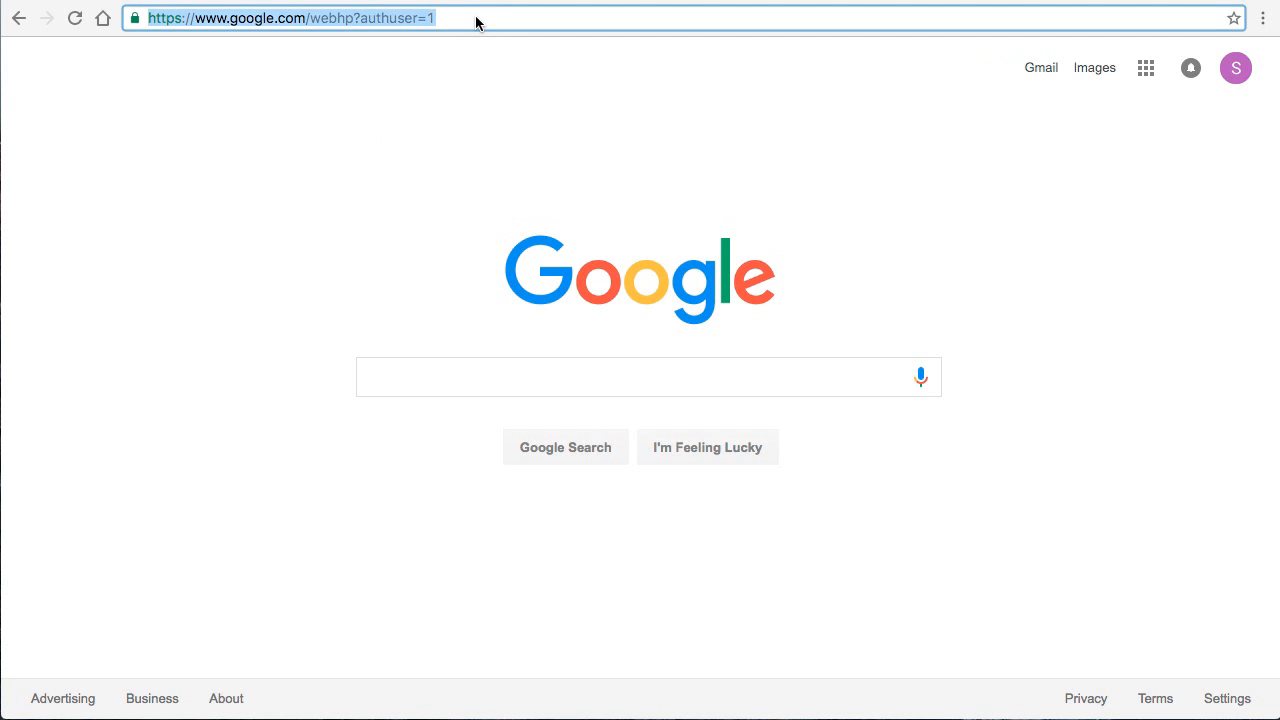
pyautogui.write('www.ubuntu.com')
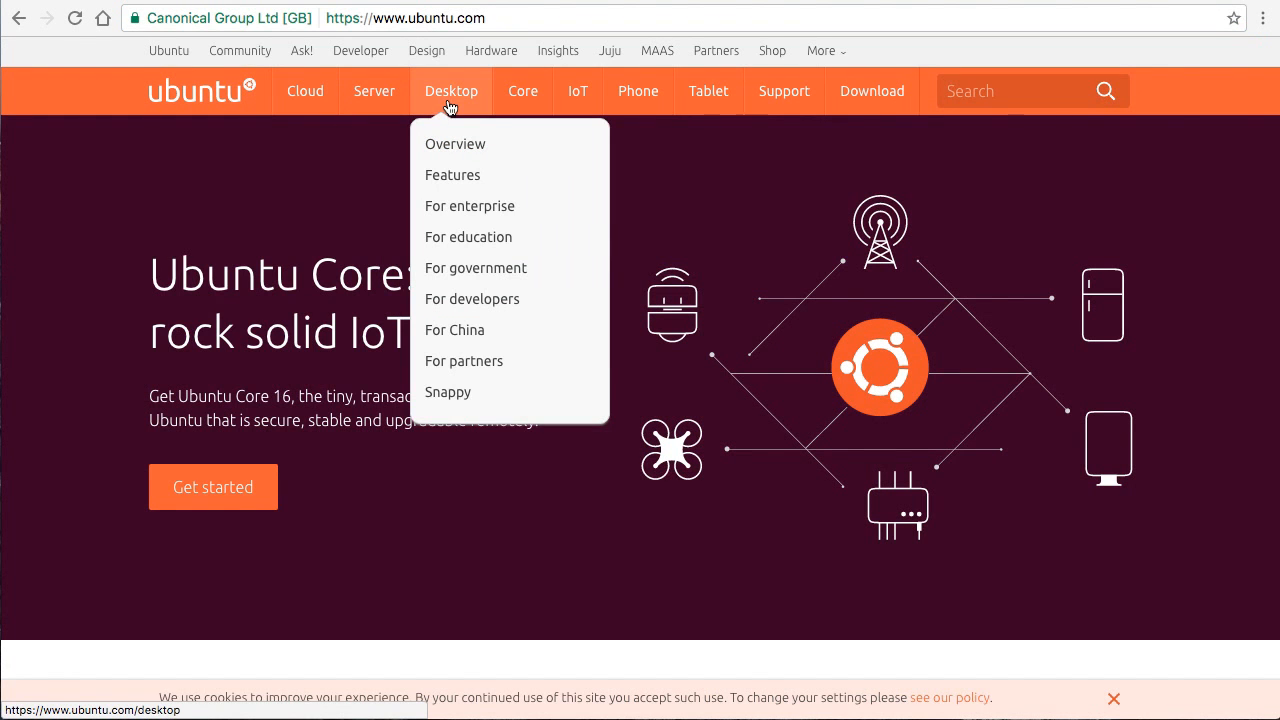
pyautogui.click(454, 144)
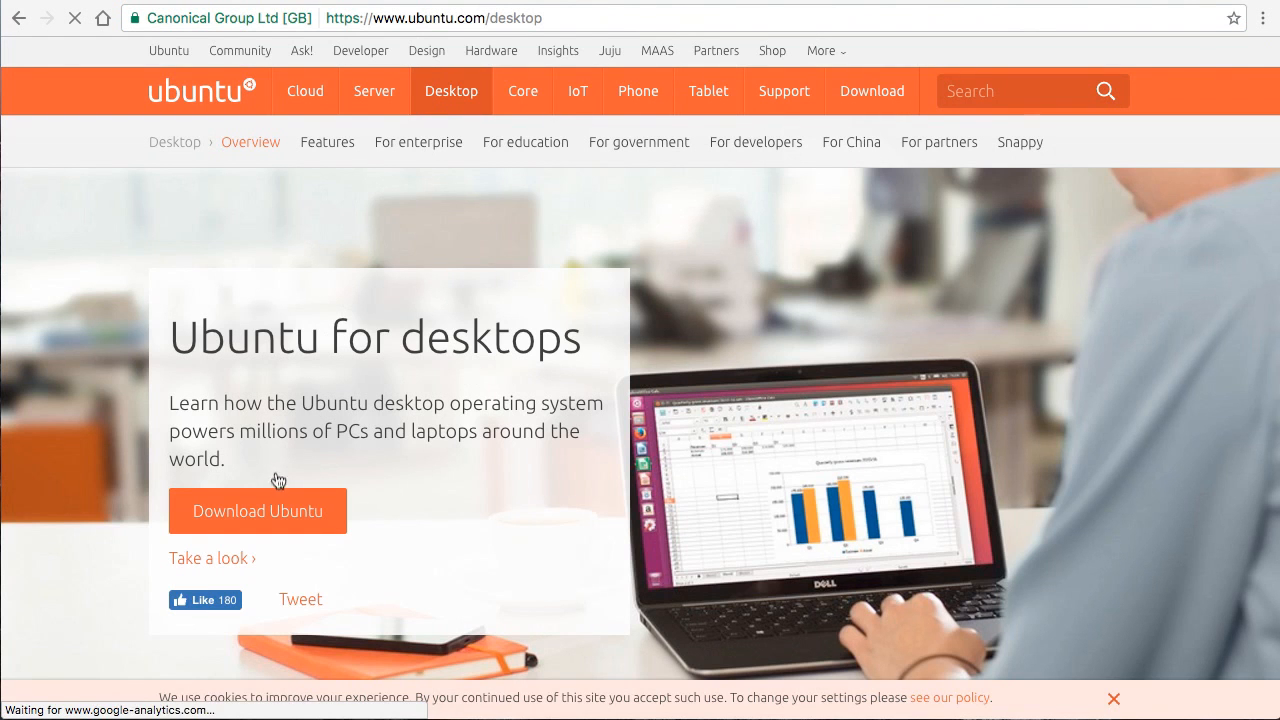
pyautogui.click(256, 512)
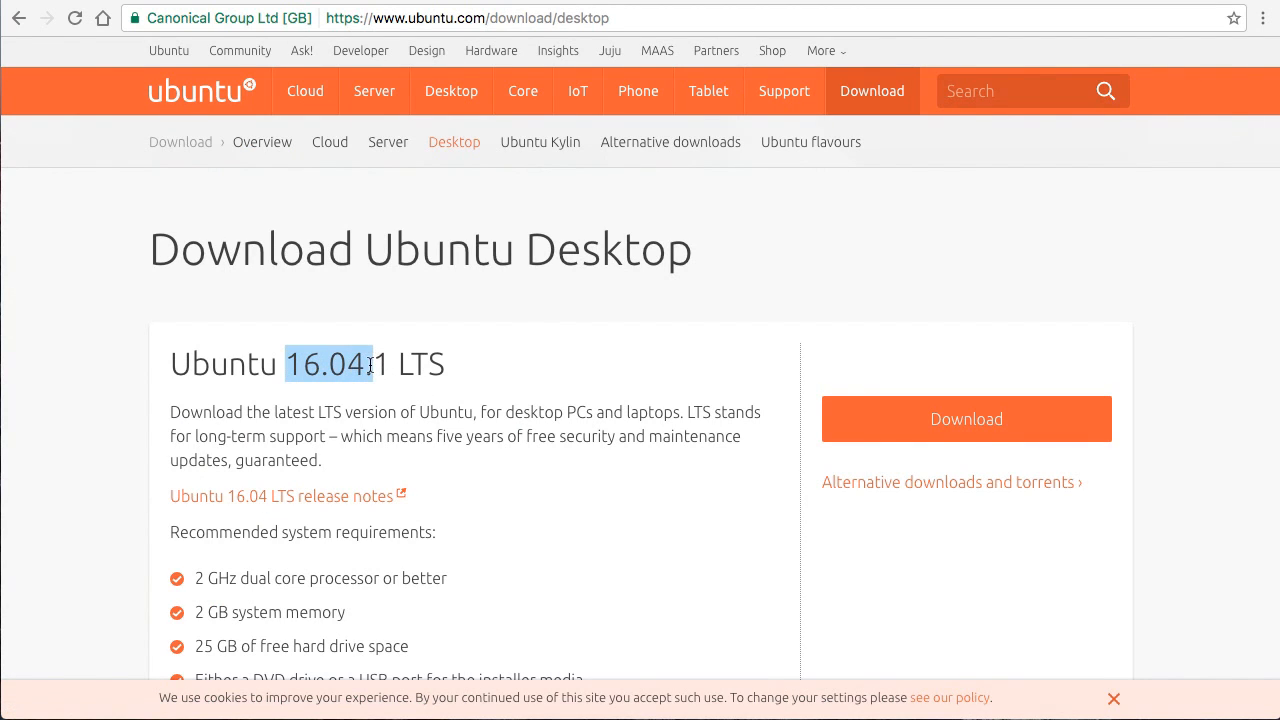
pyautogui.click(700, 408)
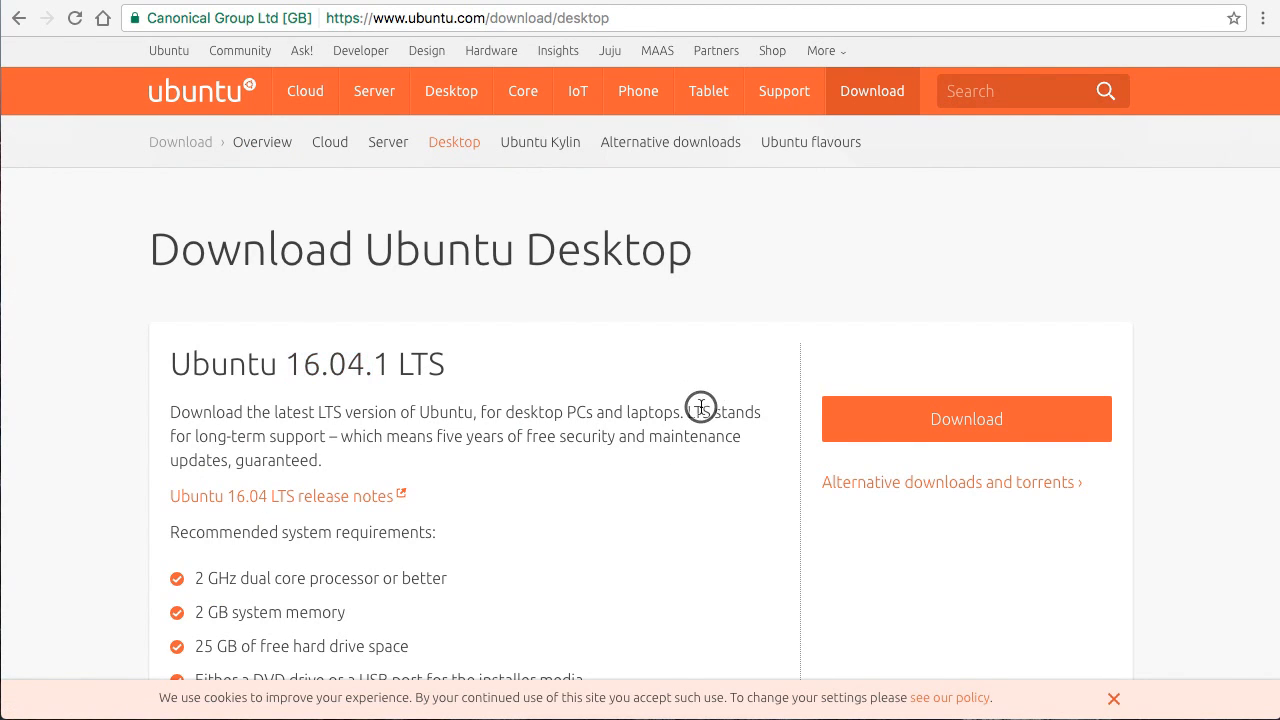
pyautogui.moveTo(668, 430)
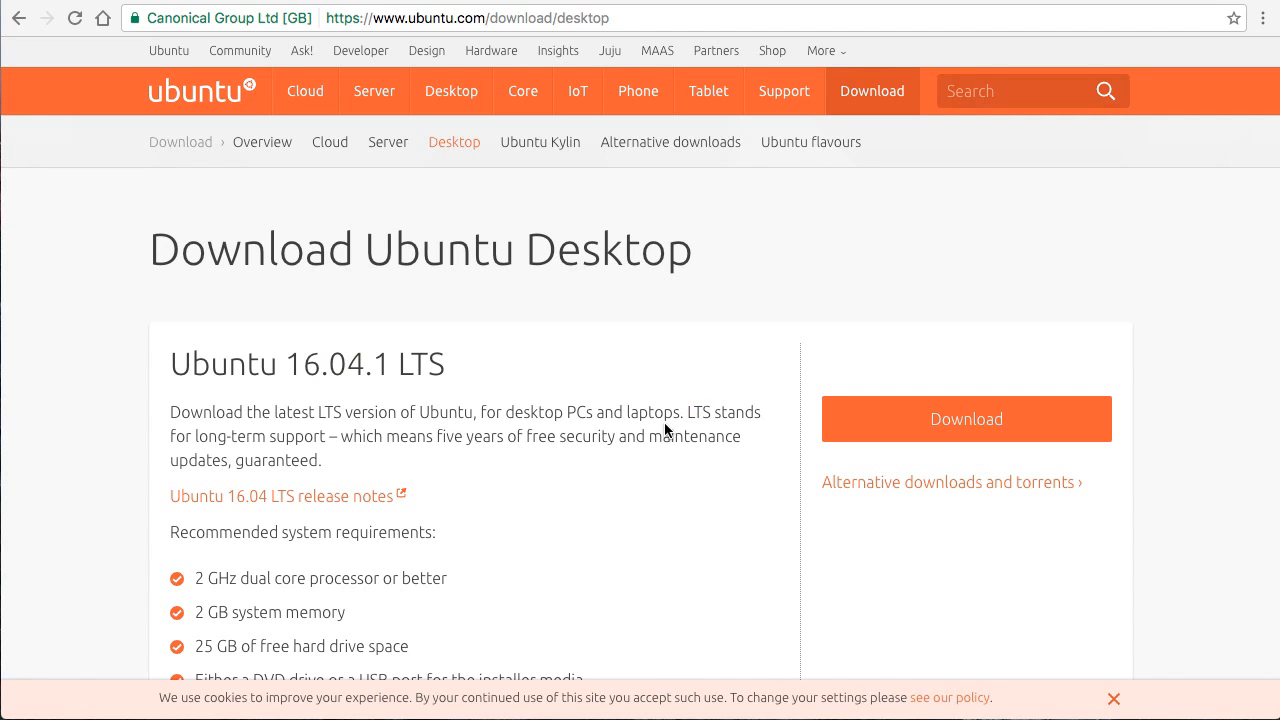
pyautogui.click(966, 420)
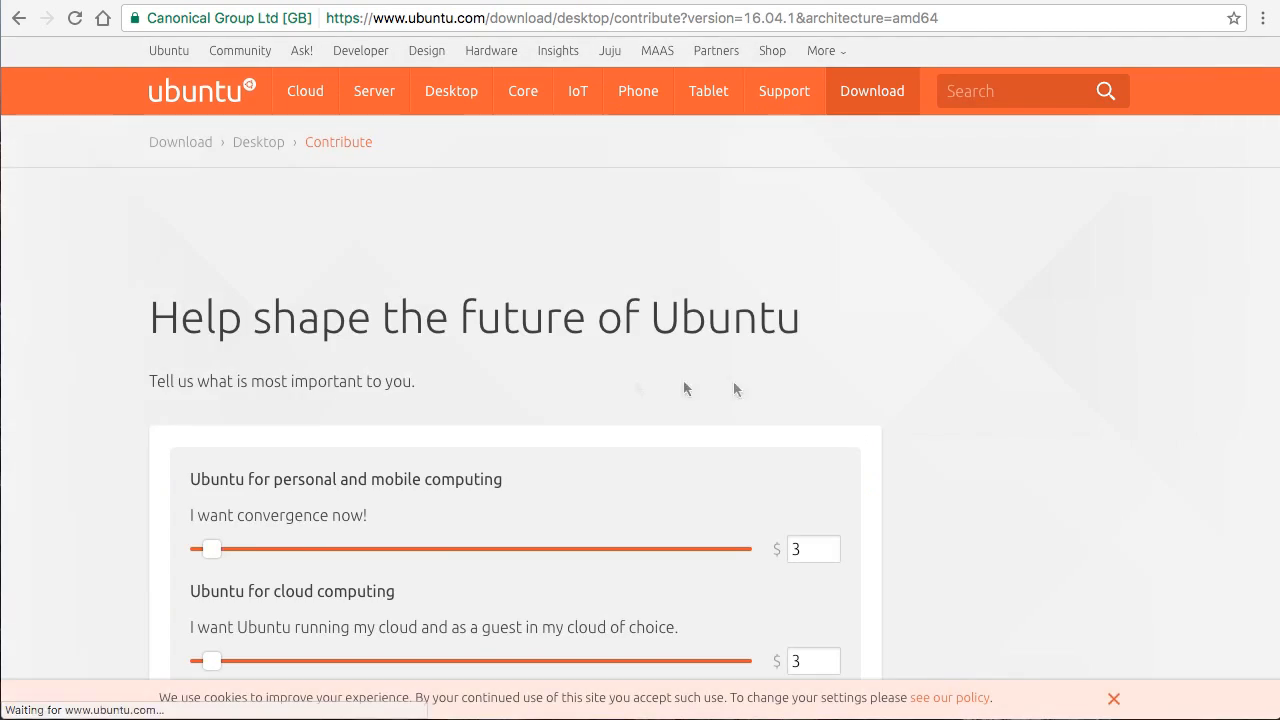
# Step: Choose 'Not now, take me to the download' to skip contributing and fetch the ISO
pyautogui.scroll(-3)
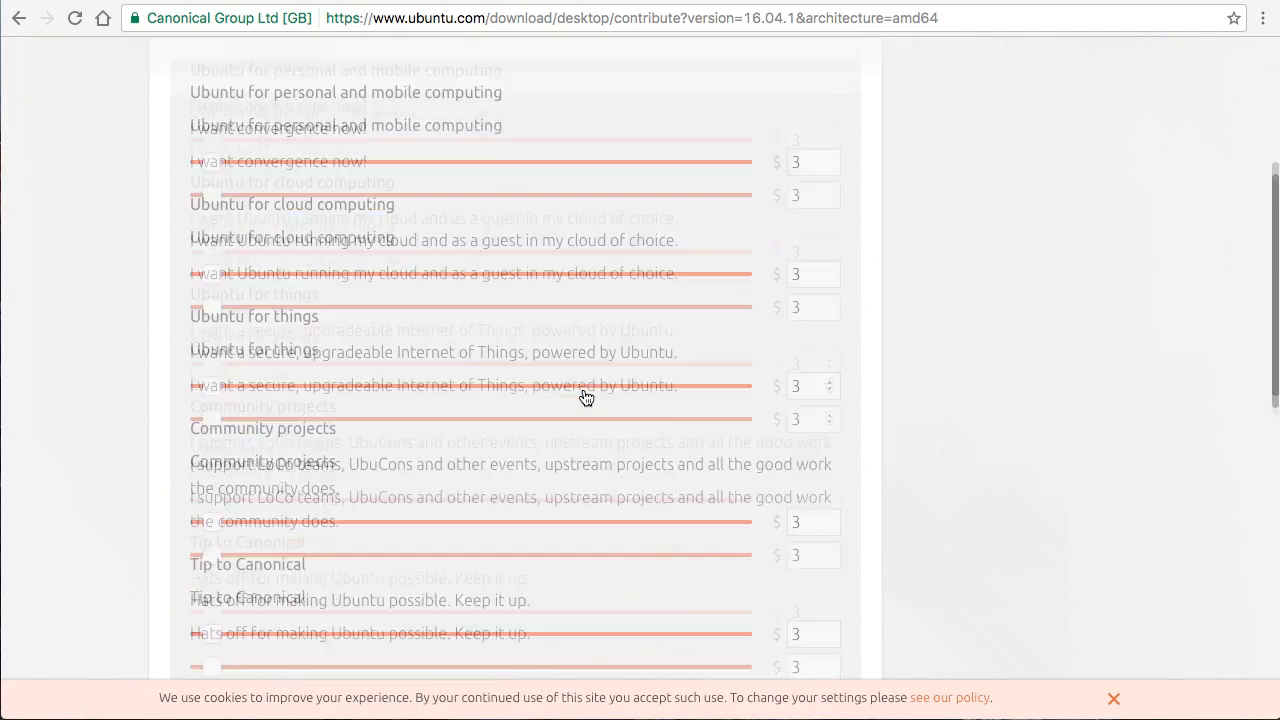
pyautogui.scroll(-3)
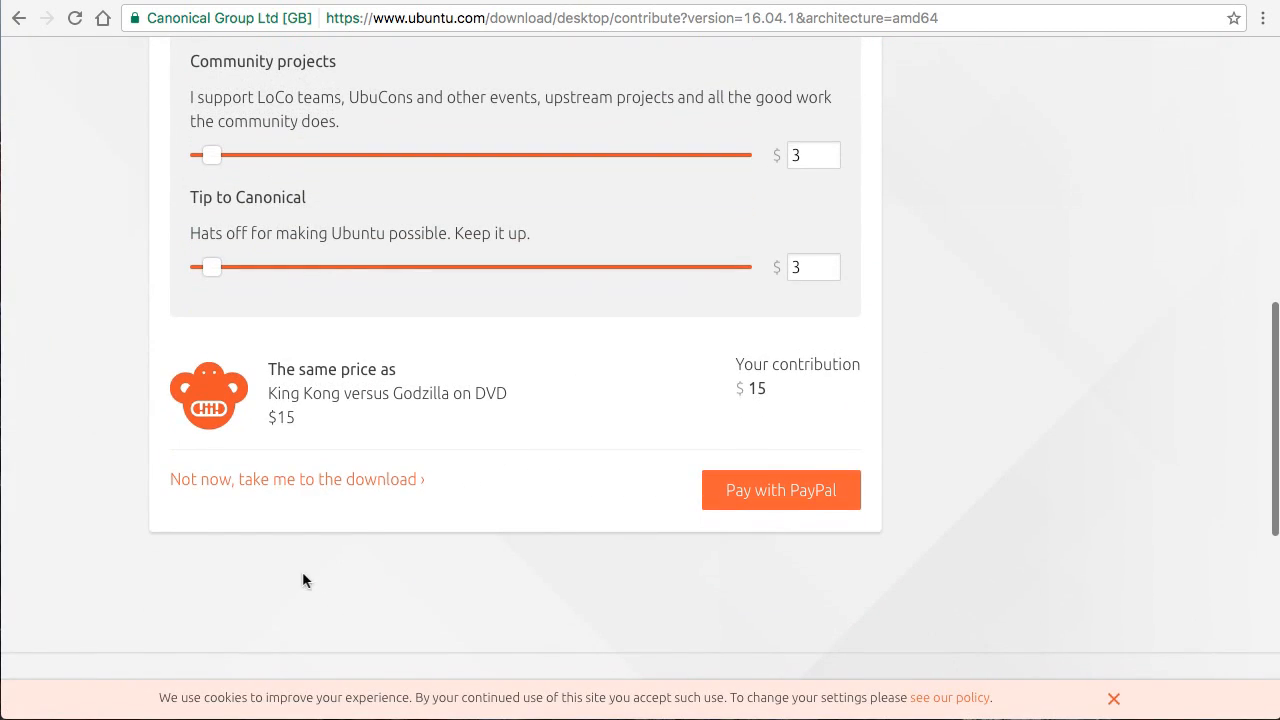
pyautogui.moveTo(202, 492)
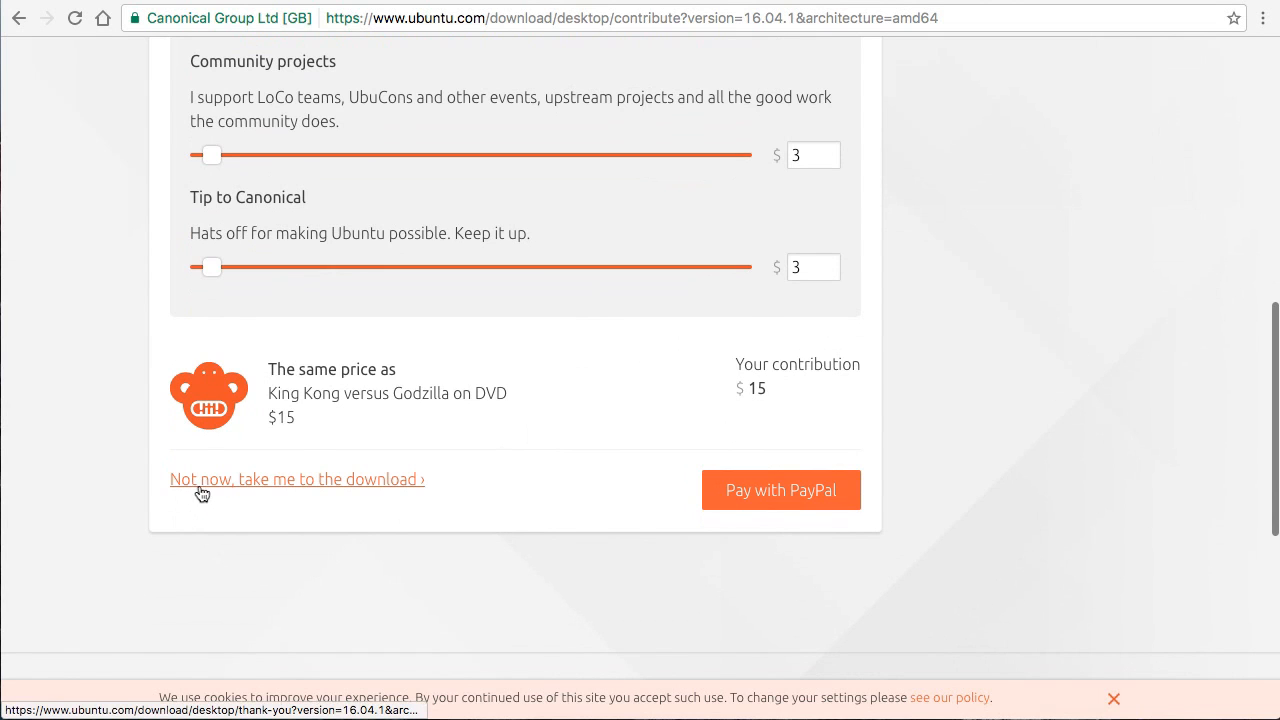
pyautogui.click(296, 480)
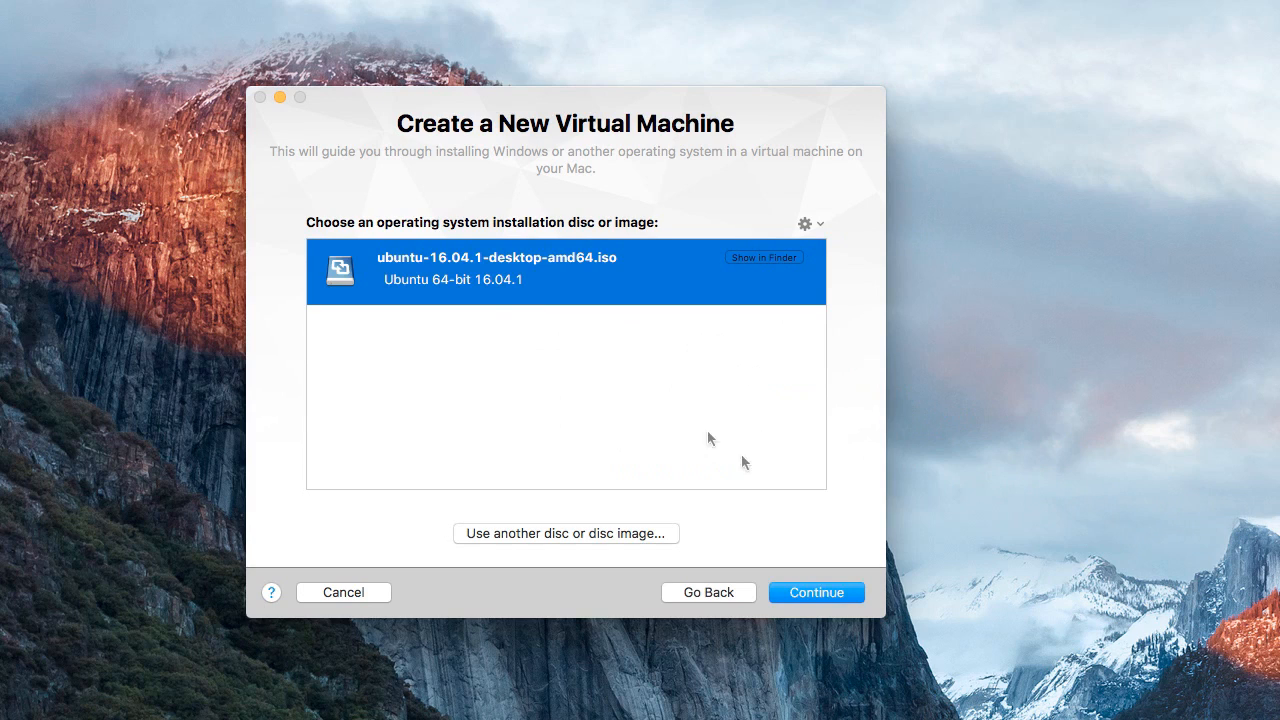
# Step: Continue with the ubuntu-16.04.1 ISO and enter 'shawn' as the Easy Install account name
pyautogui.click(816, 592)
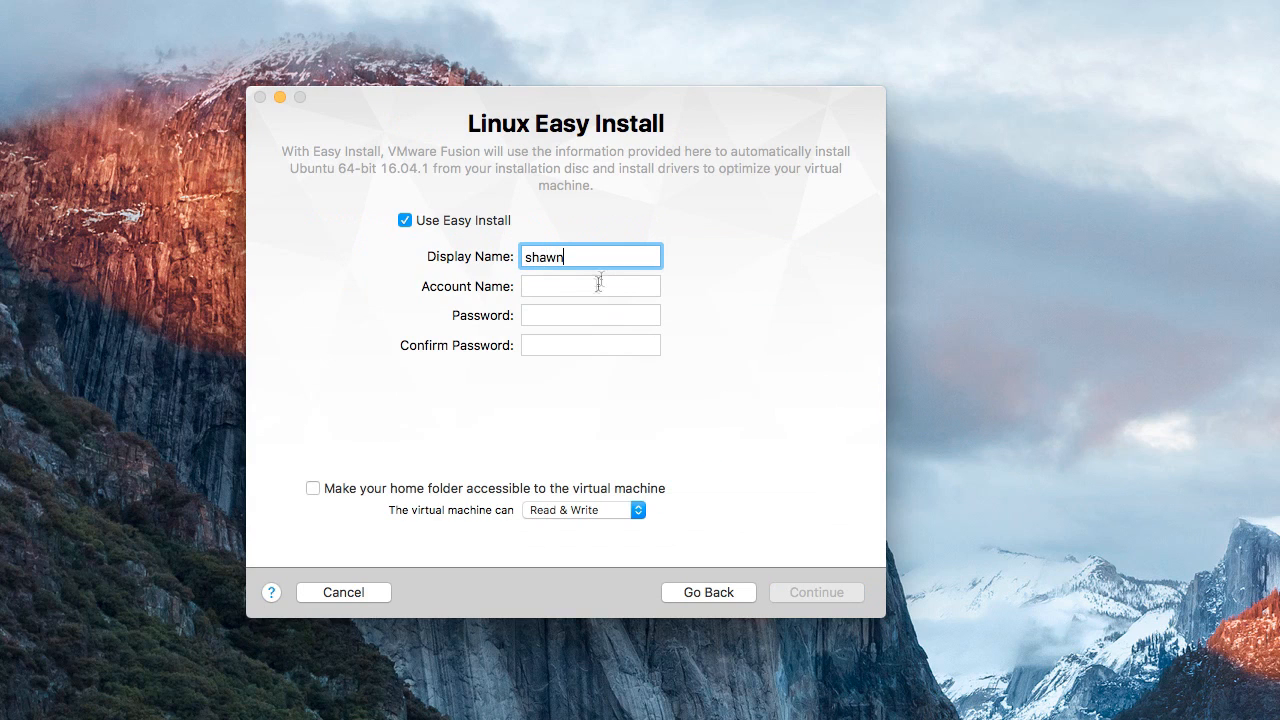
pyautogui.click(590, 286)
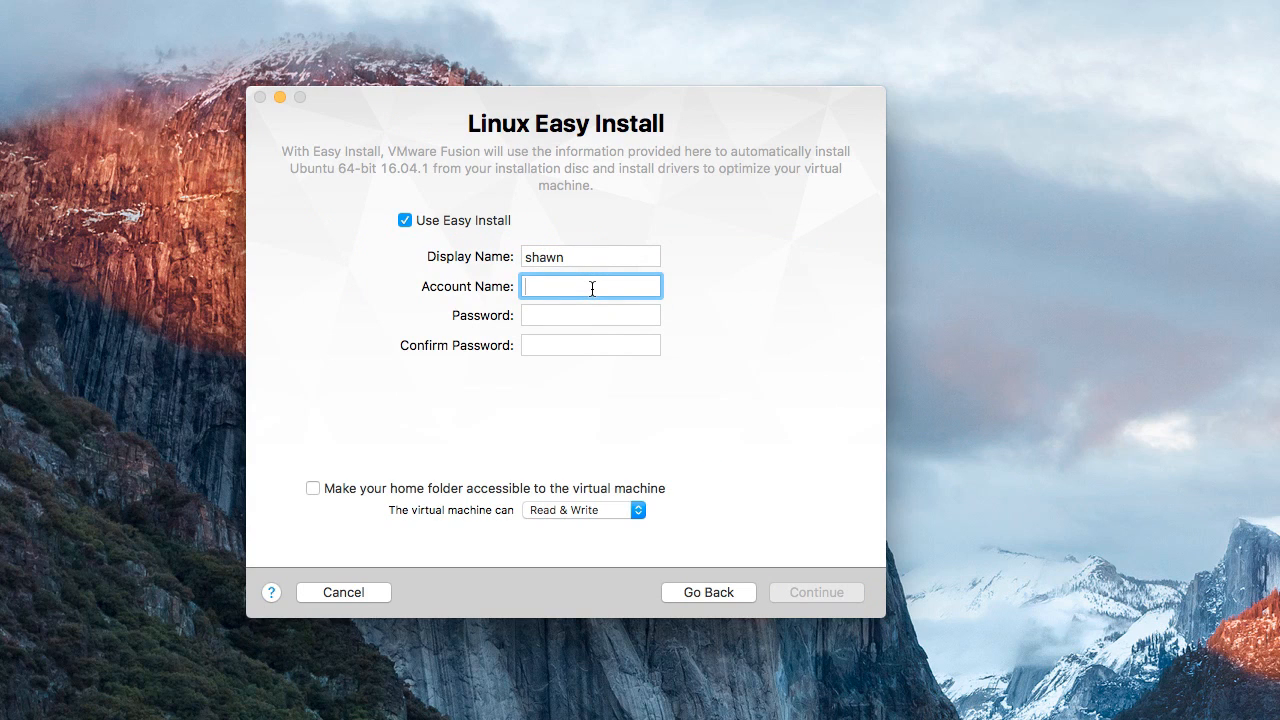
pyautogui.write('shawn')
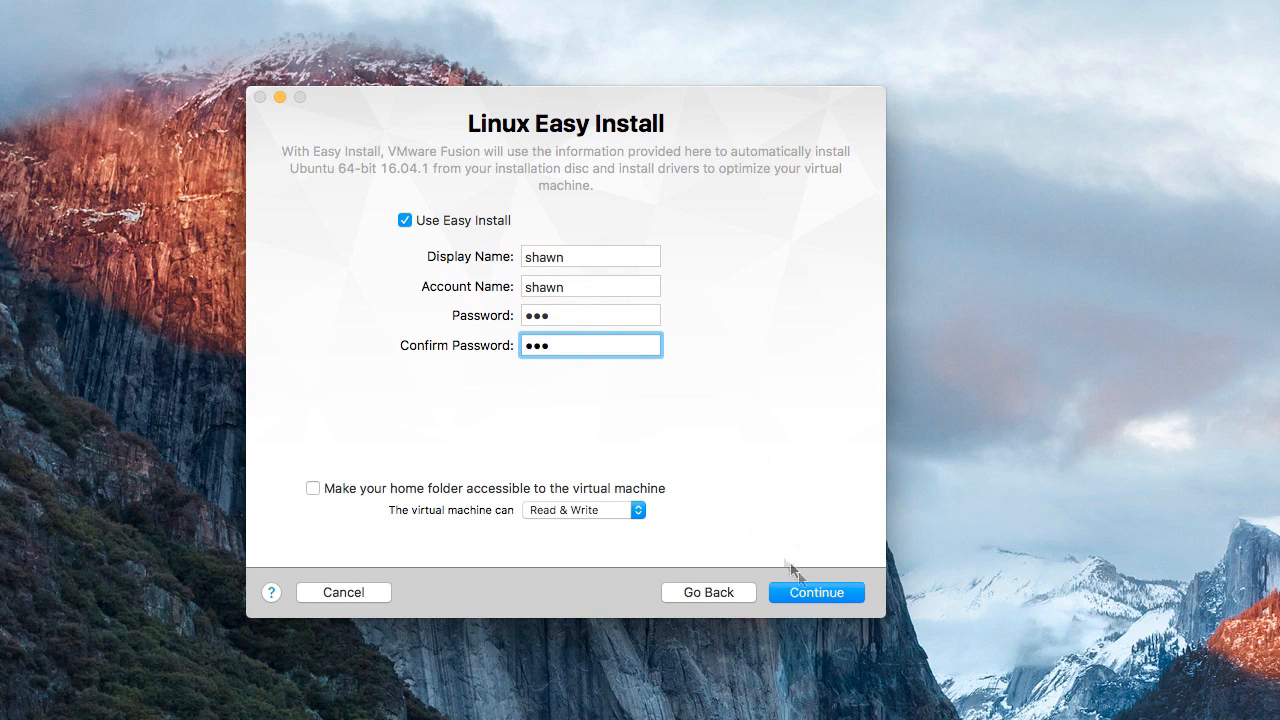
# Step: Continue past Easy Install, finish the summary and save the new Ubuntu 64-bit VM
pyautogui.click(816, 592)
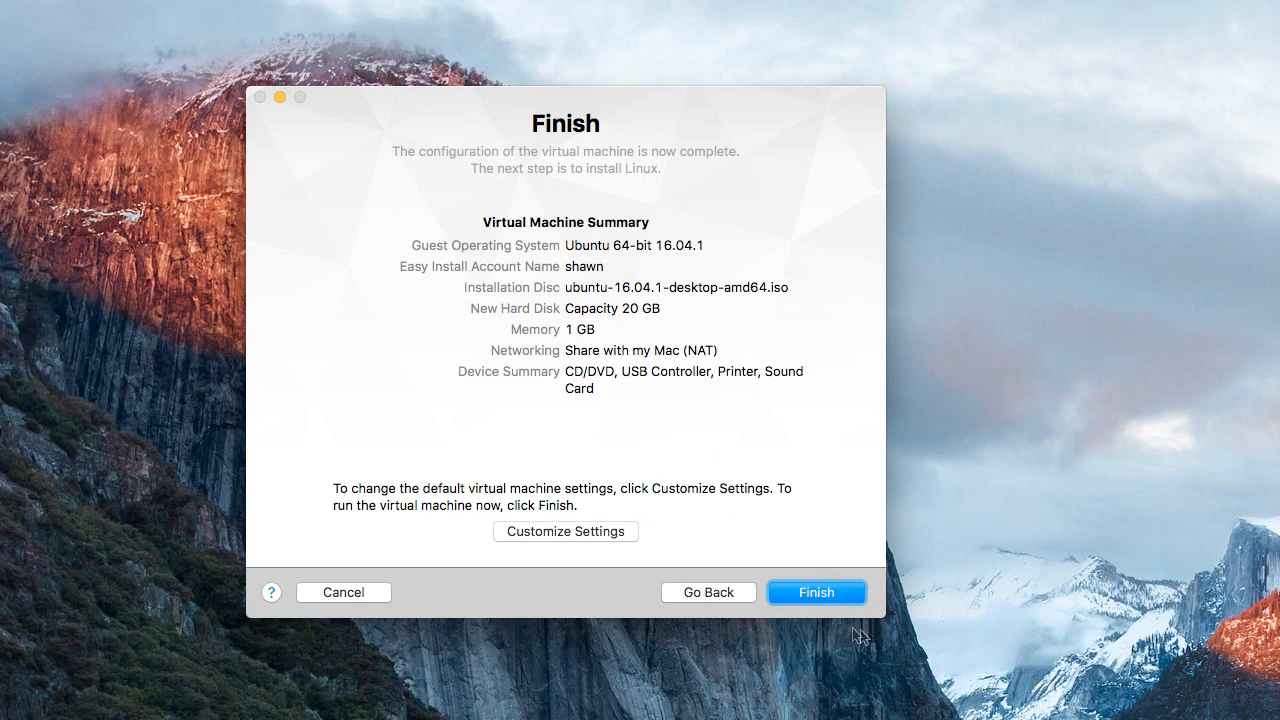
pyautogui.click(816, 592)
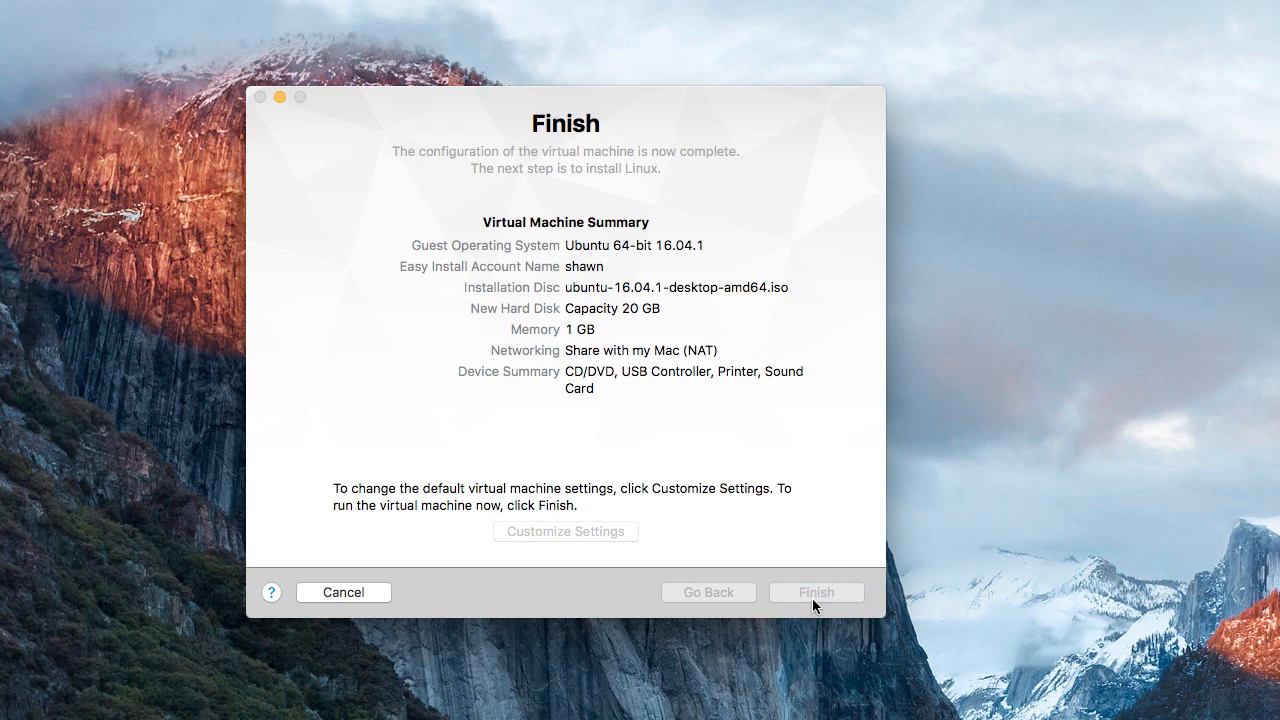
pyautogui.moveTo(740, 336)
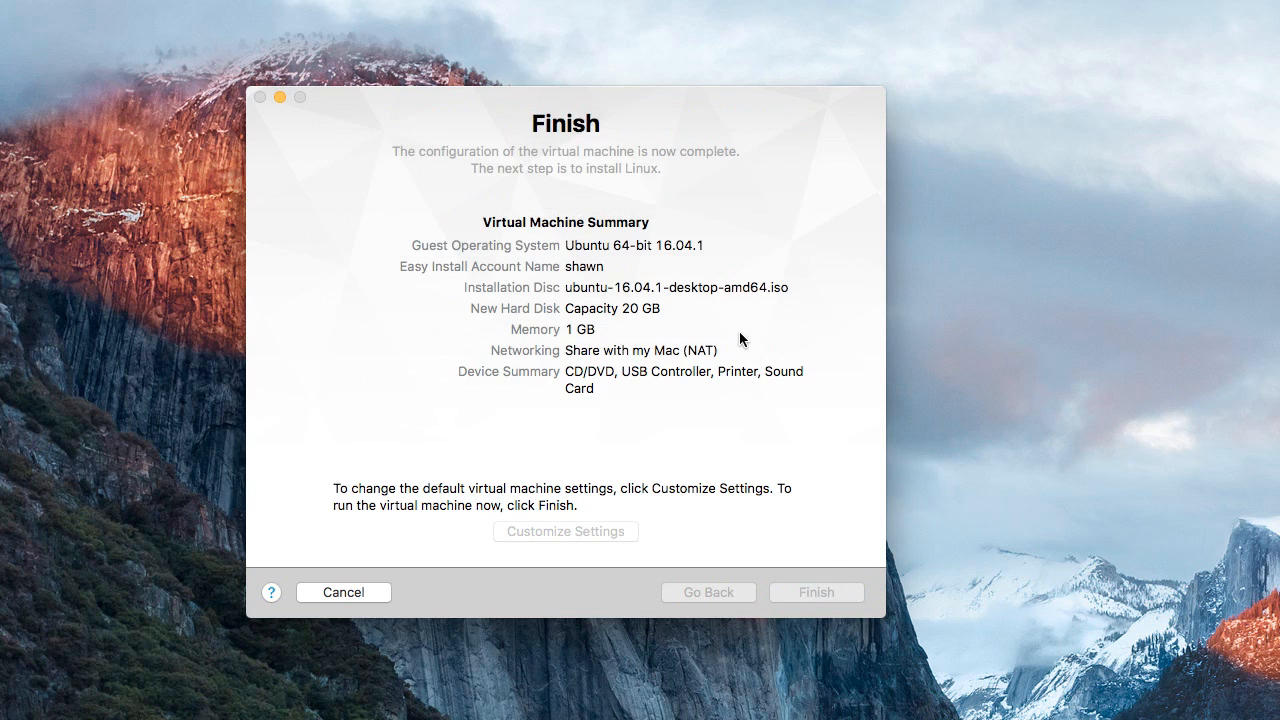
pyautogui.click(816, 592)
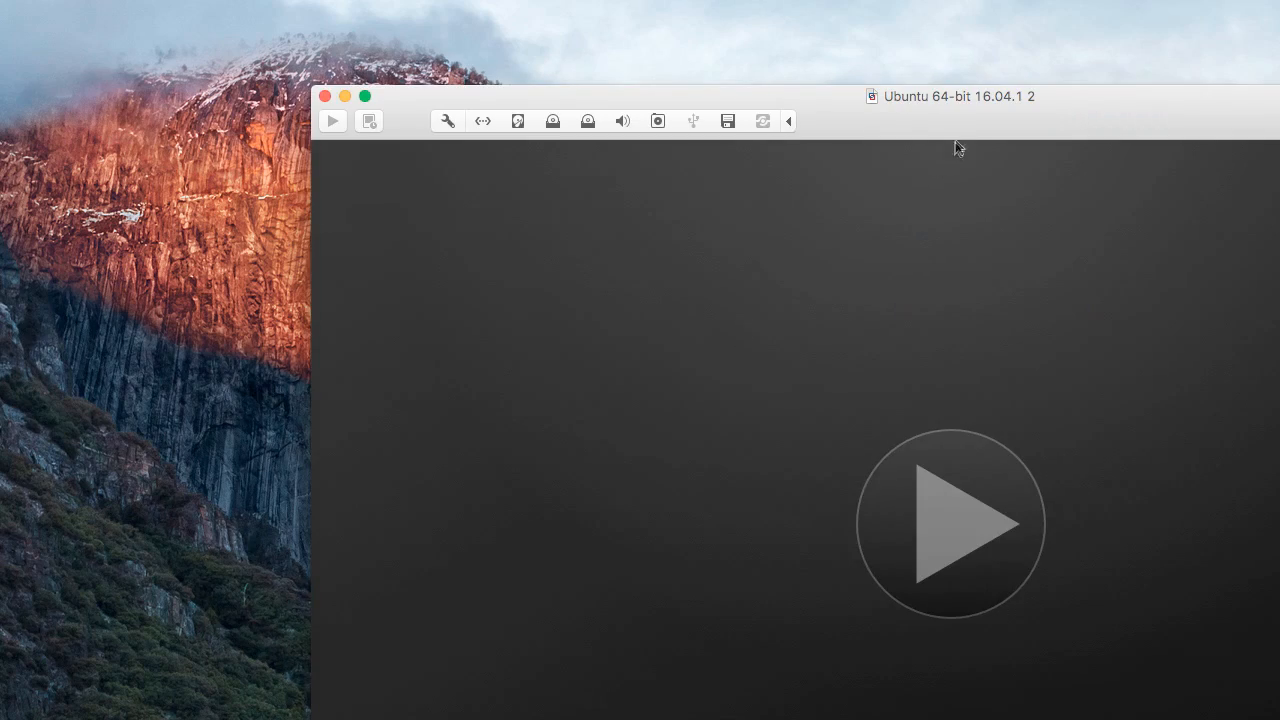